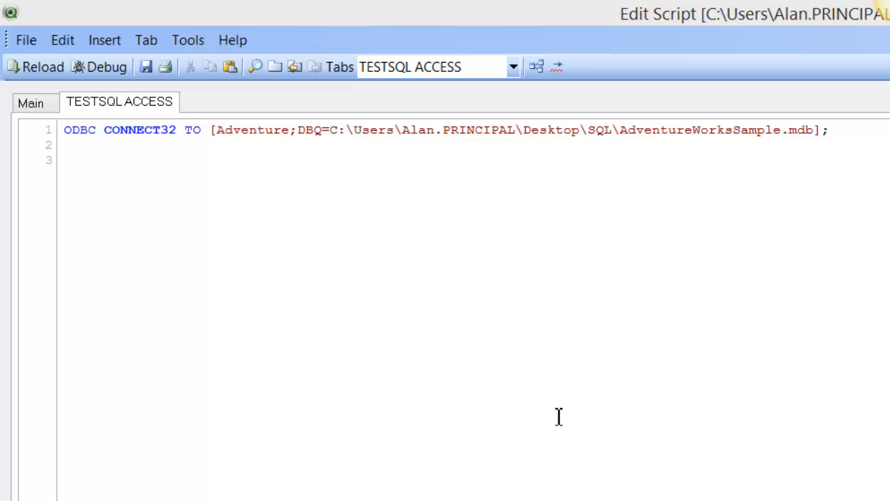
pyautogui.moveTo(465, 309)
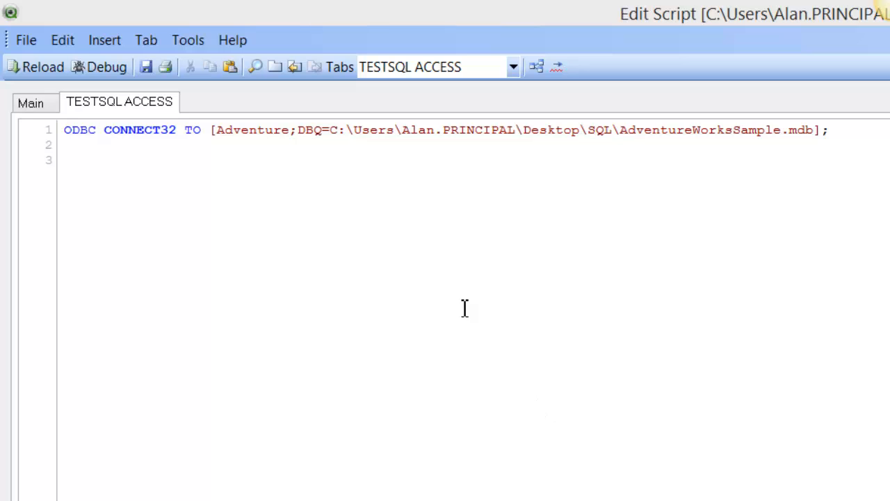
pyautogui.moveTo(571, 172)
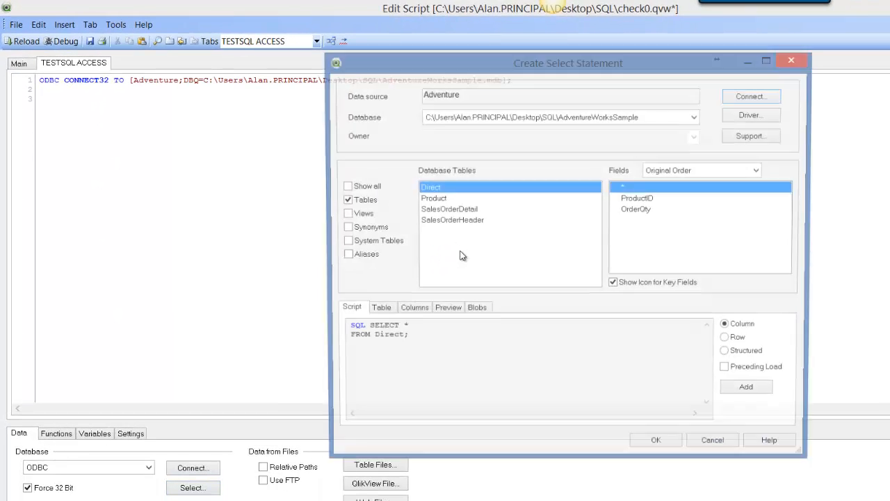
# Step: Insert a SELECT of ProductID from the Product table into the script
pyautogui.click(434, 198)
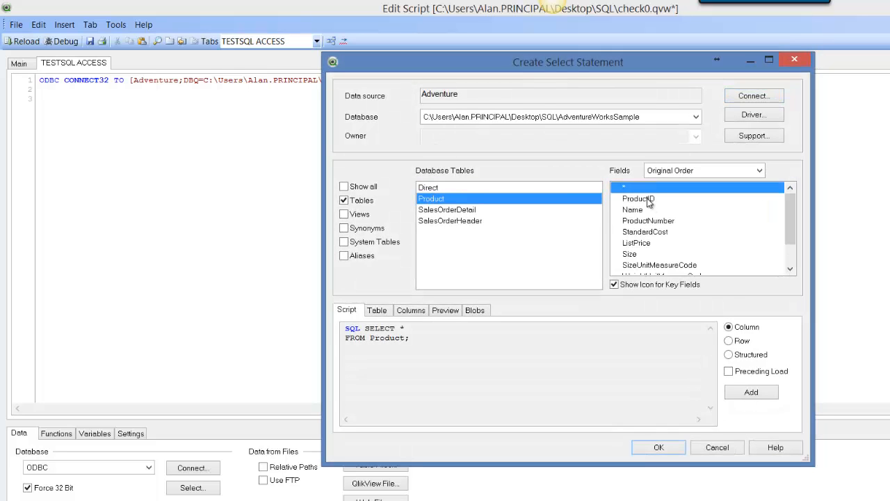
pyautogui.click(657, 447)
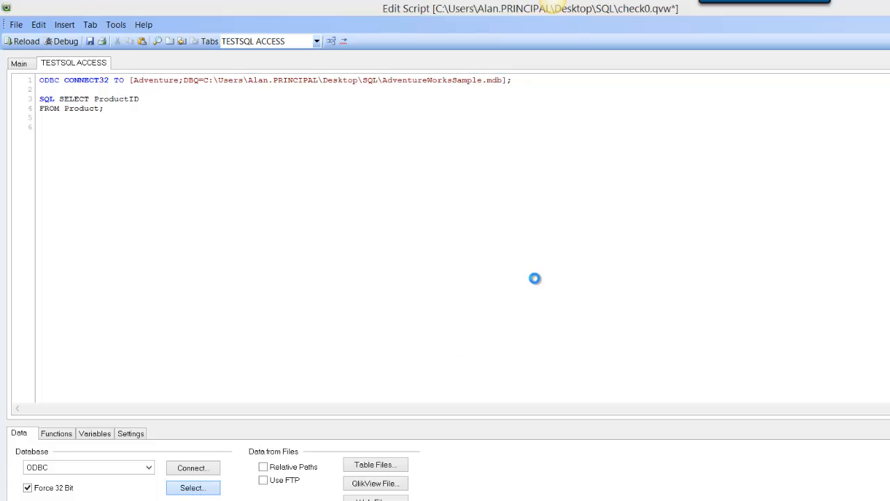
# Step: Insert a SELECT of four SalesOrderDetail fields, including SpecialOfferID, into the script
pyautogui.click(191, 486)
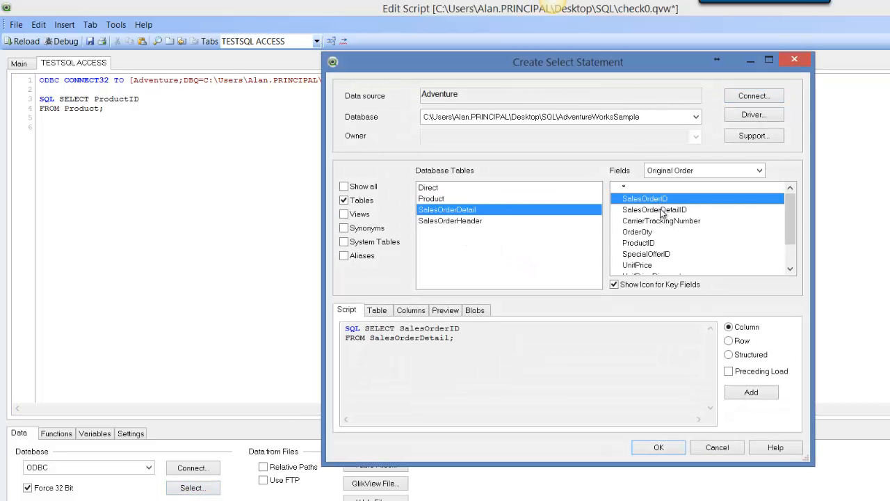
pyautogui.click(654, 209)
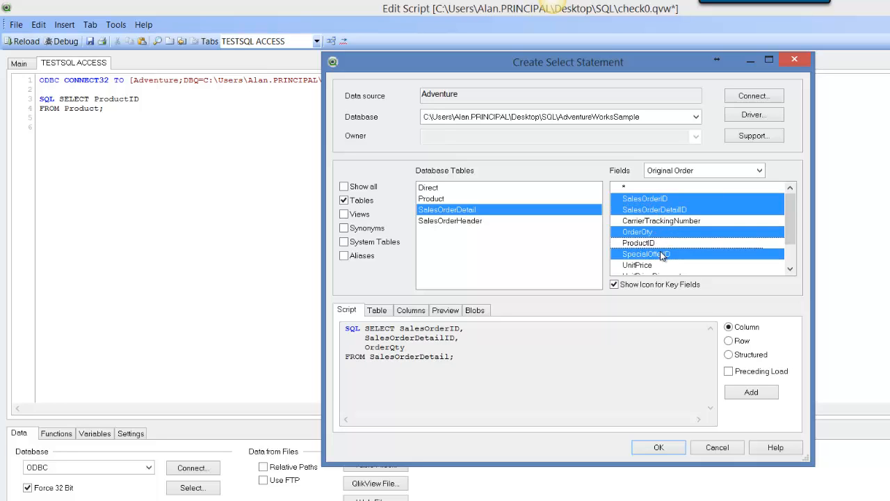
pyautogui.click(645, 253)
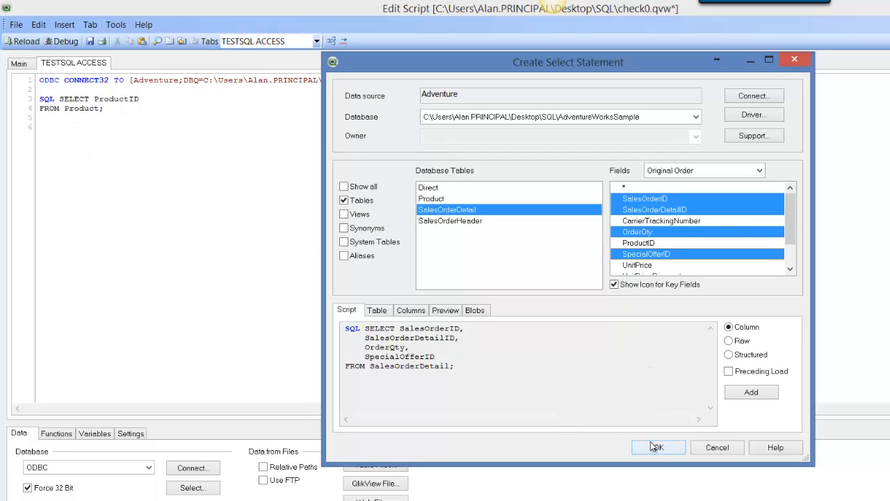
pyautogui.click(657, 446)
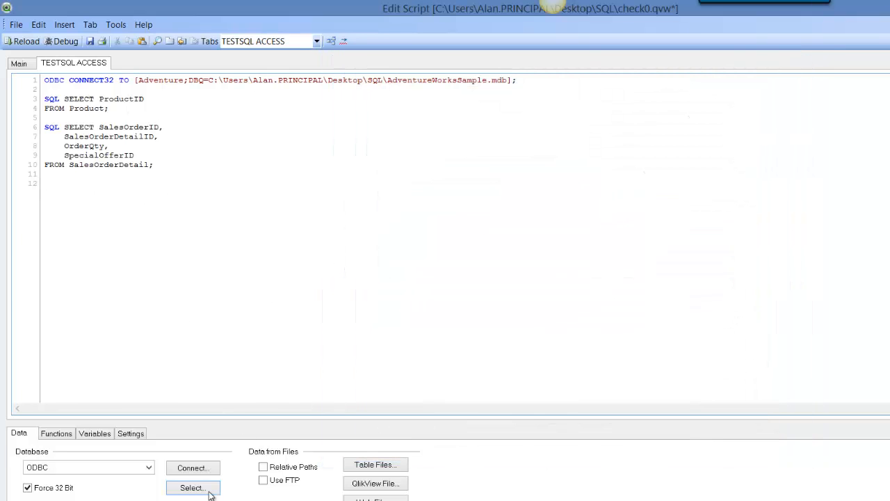
# Step: Start a SELECT from SalesOrderHeader with fields such as DueDate
pyautogui.click(192, 487)
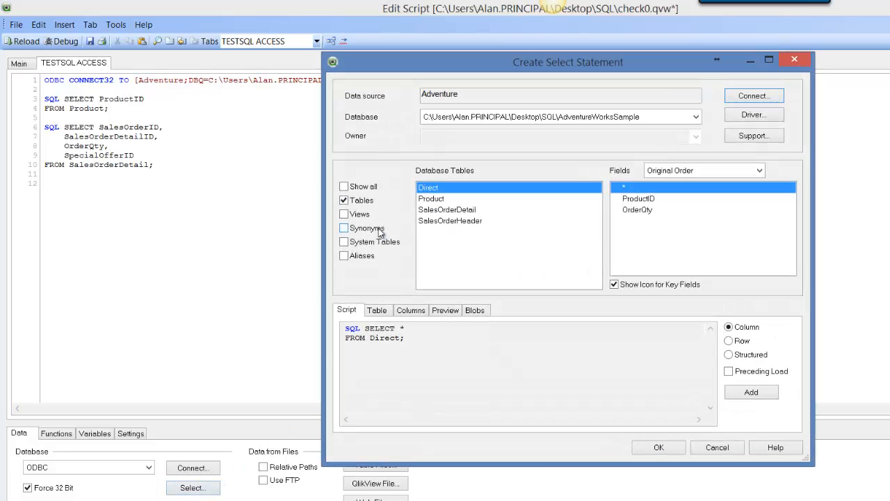
pyautogui.click(451, 220)
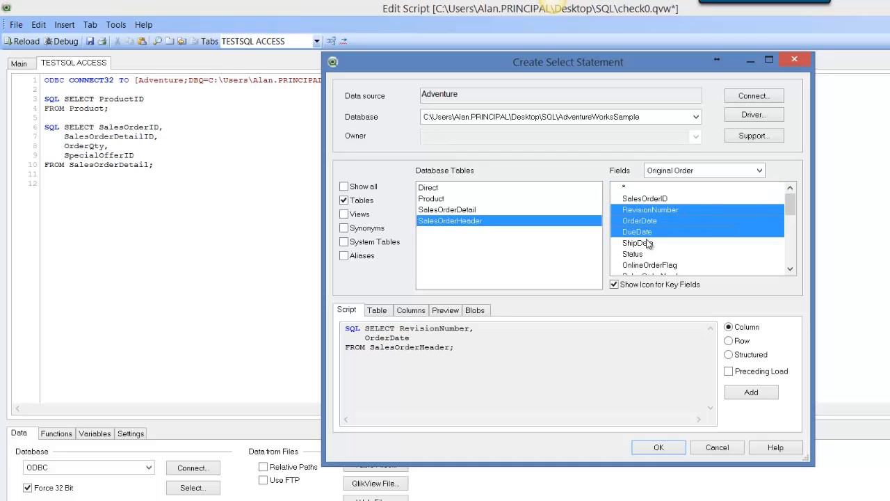
pyautogui.click(658, 447)
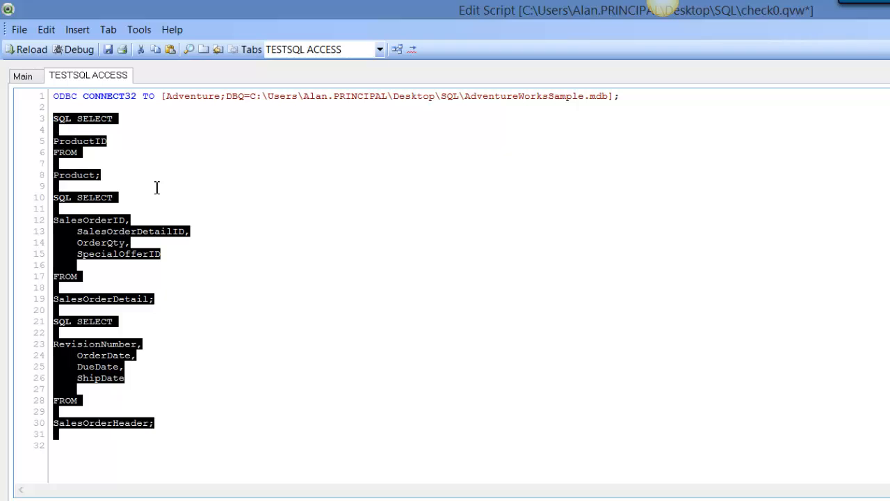
pyautogui.moveTo(153, 183)
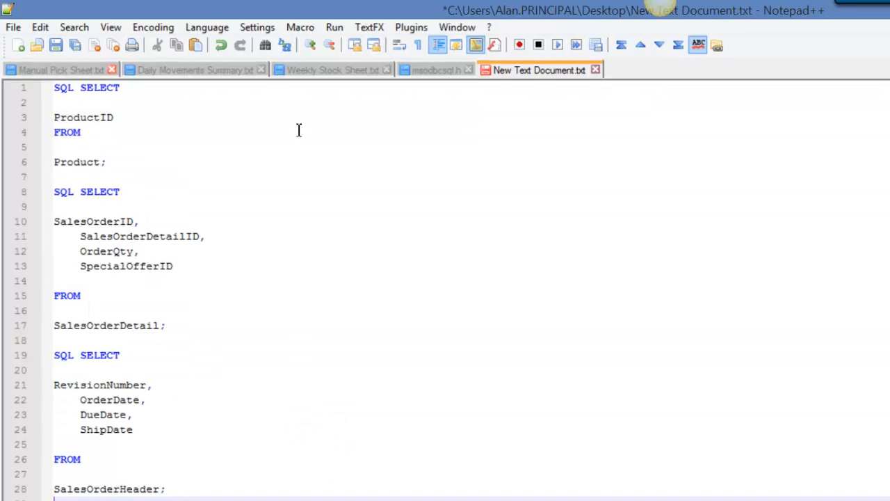
# Step: Set the document language to SQL for syntax highlighting
pyautogui.click(183, 23)
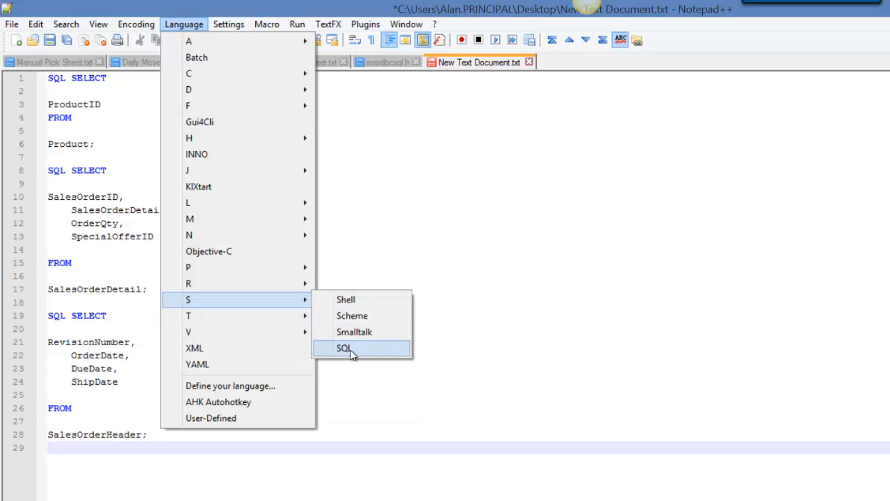
pyautogui.click(343, 348)
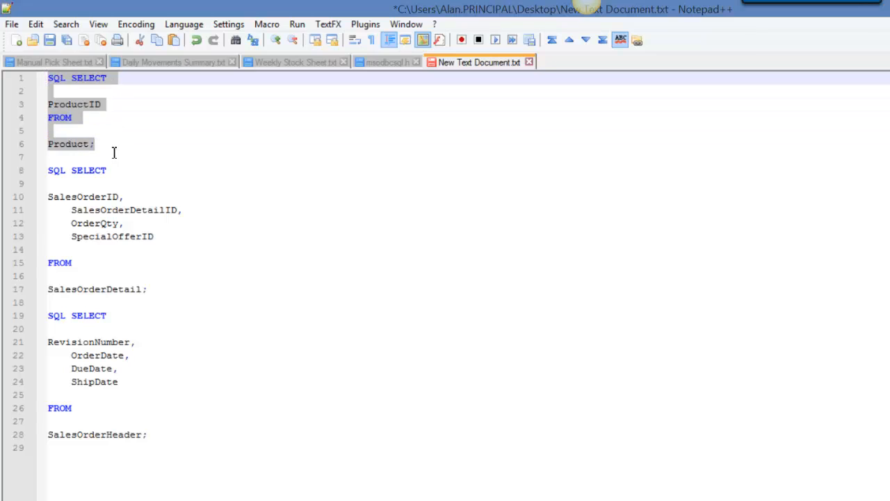
pyautogui.moveTo(156, 286)
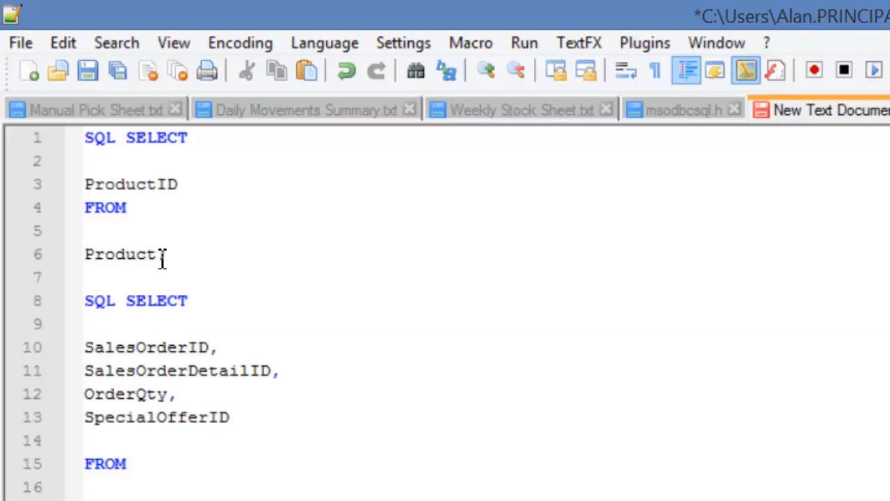
# Step: Alias the tables as Product AS t0, SalesOrderDetail AS t1 and SalesOrderHeader AS t2
pyautogui.write('AS ;')
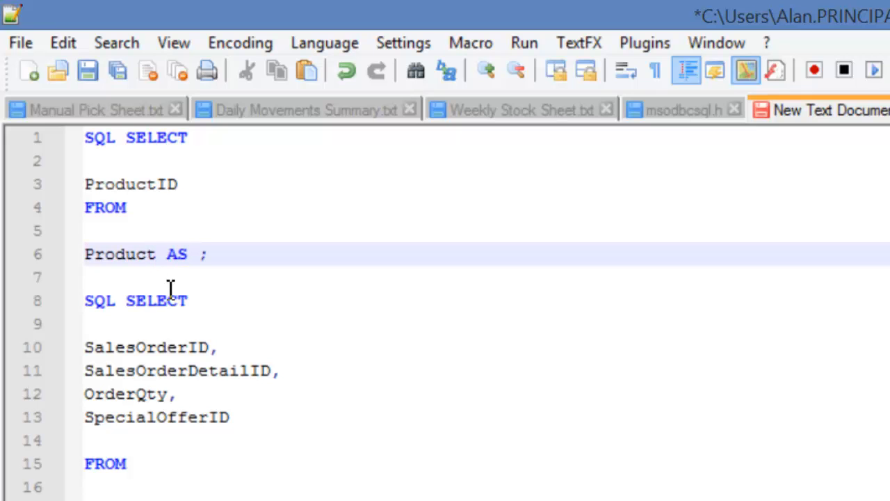
pyautogui.write('t0')
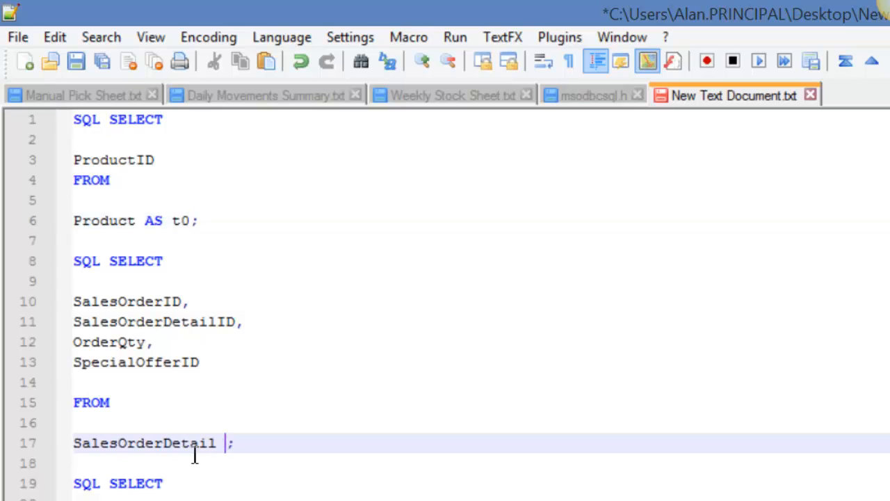
pyautogui.write('AS')
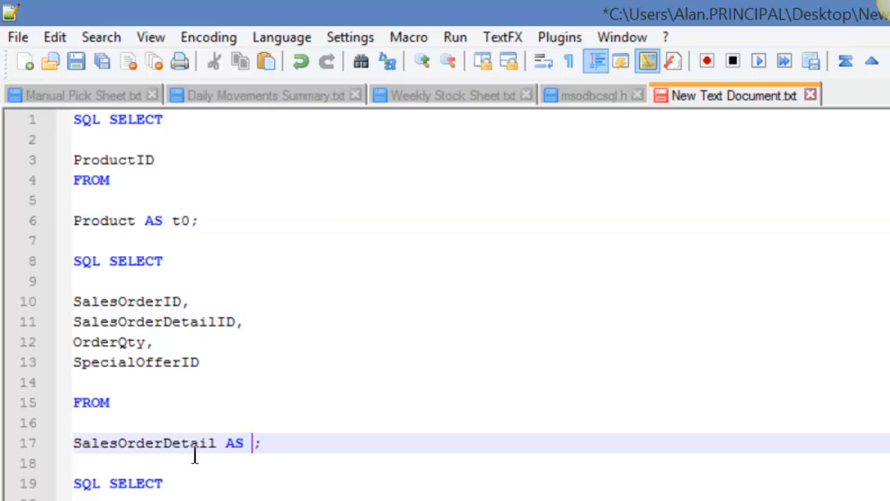
pyautogui.write('T1')
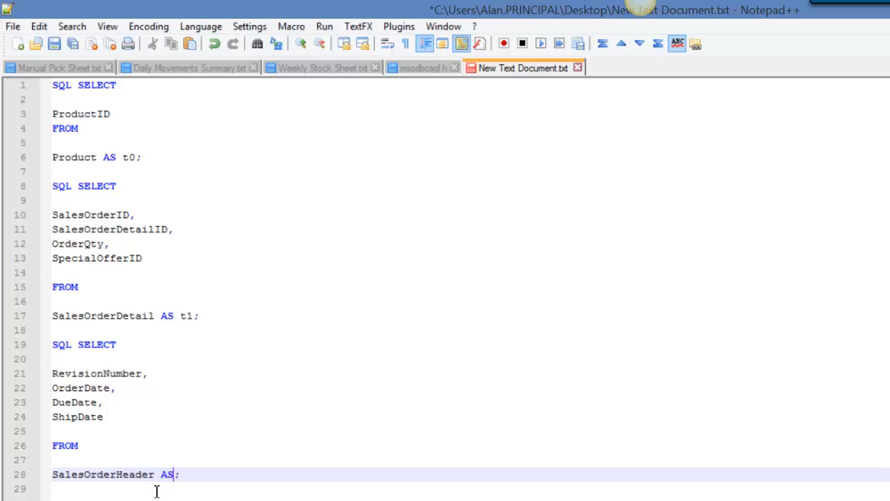
pyautogui.write('t2')
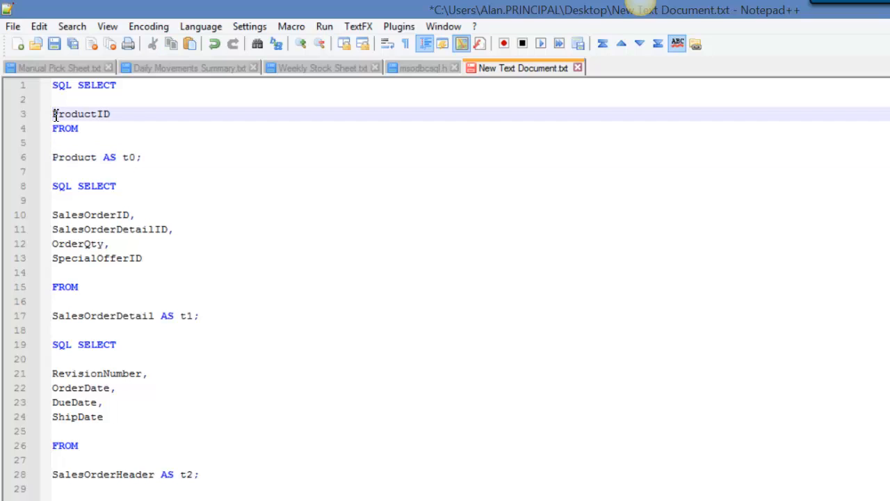
# Step: Prefix the field names with their aliases: t0.ProductID, t1 detail fields, t2.OrderDate
pyautogui.write('t0.')
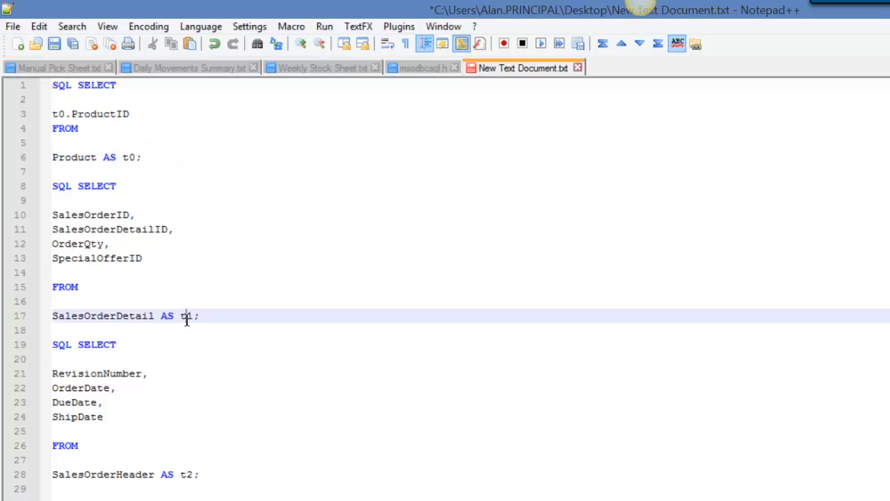
pyautogui.doubleClick(186, 316)
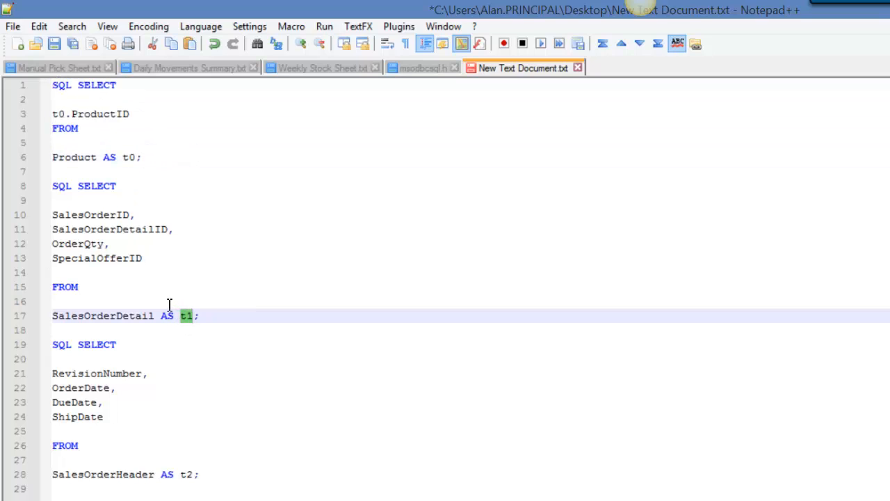
pyautogui.moveTo(78, 245)
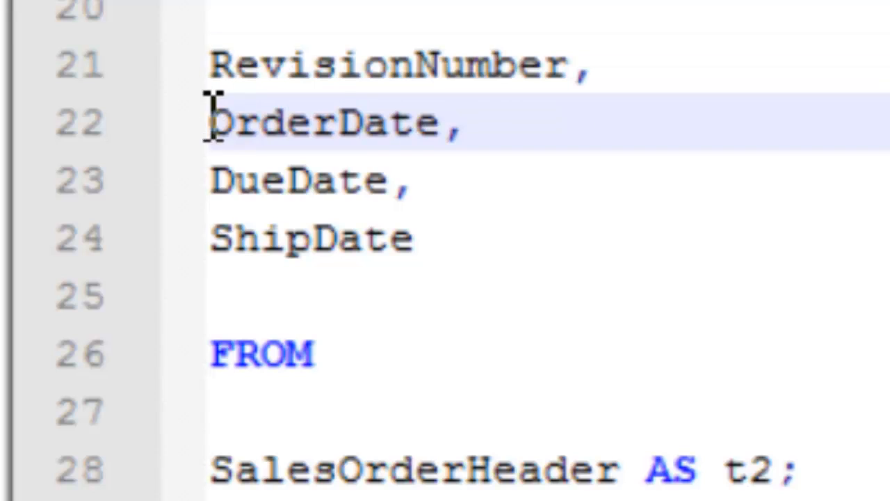
pyautogui.click(215, 239)
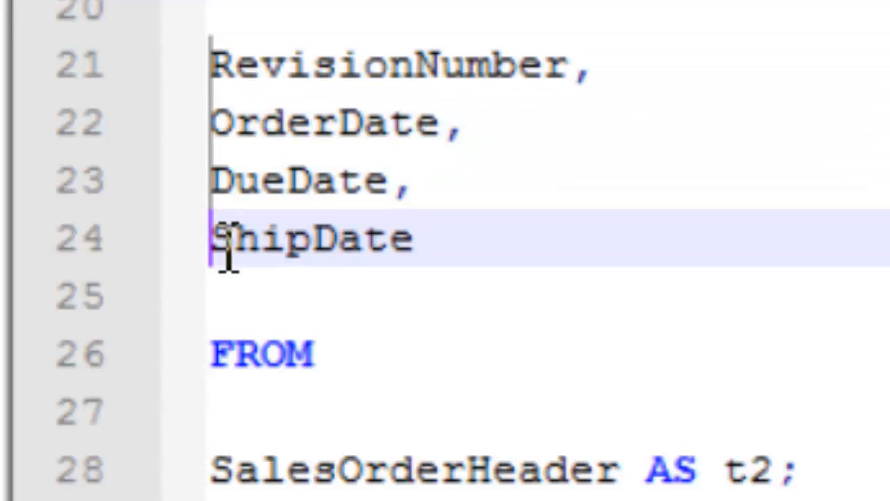
pyautogui.write('t2.')
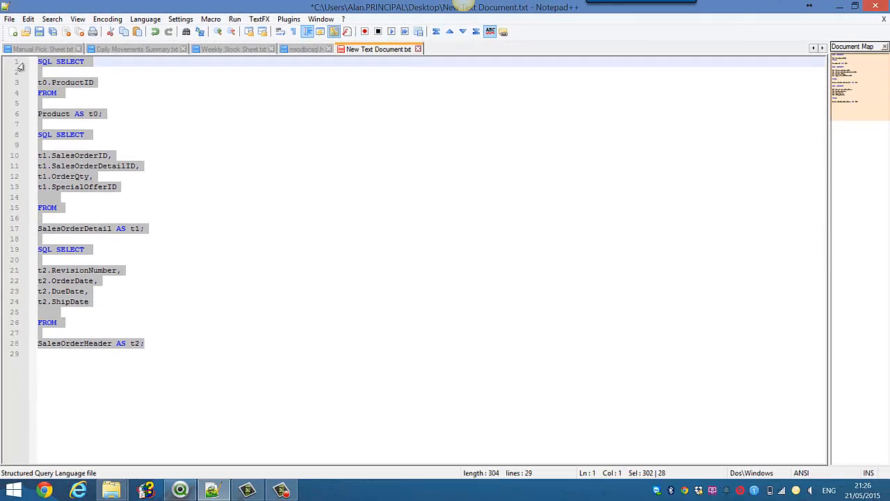
pyautogui.moveTo(380, 448)
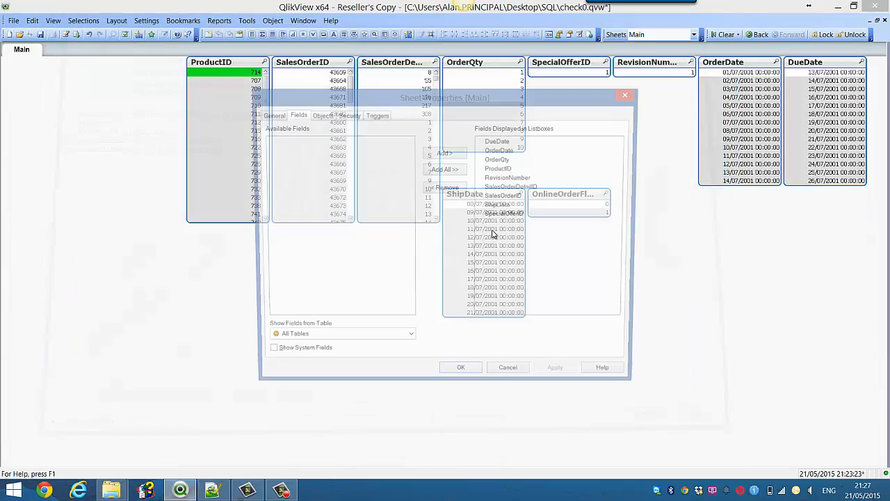
# Step: View the table structure showing three unlinked tables, then close it
pyautogui.click(461, 367)
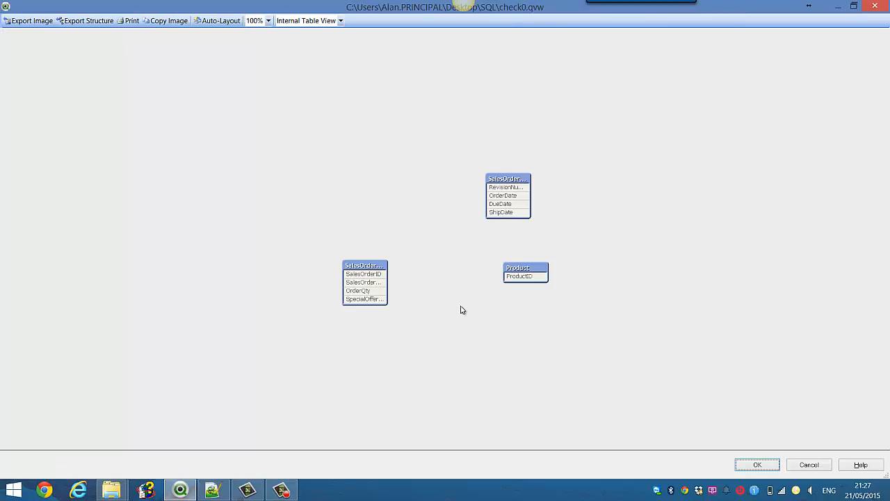
pyautogui.moveTo(795, 475)
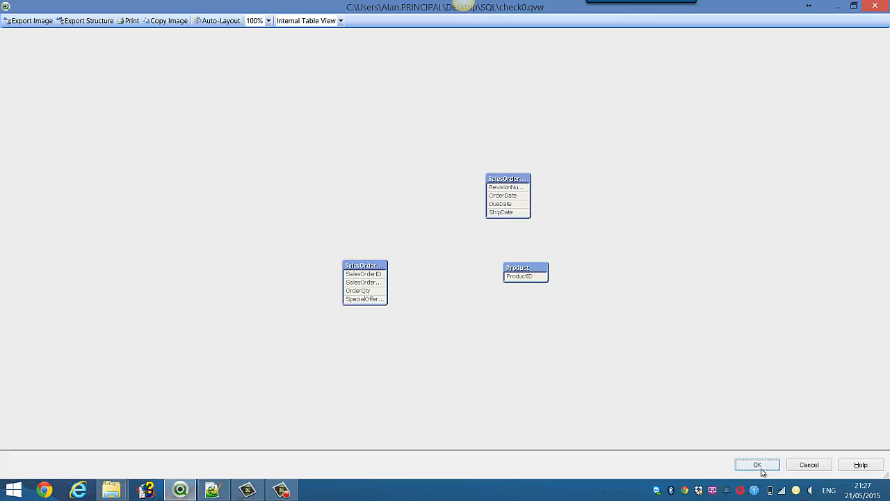
pyautogui.click(756, 465)
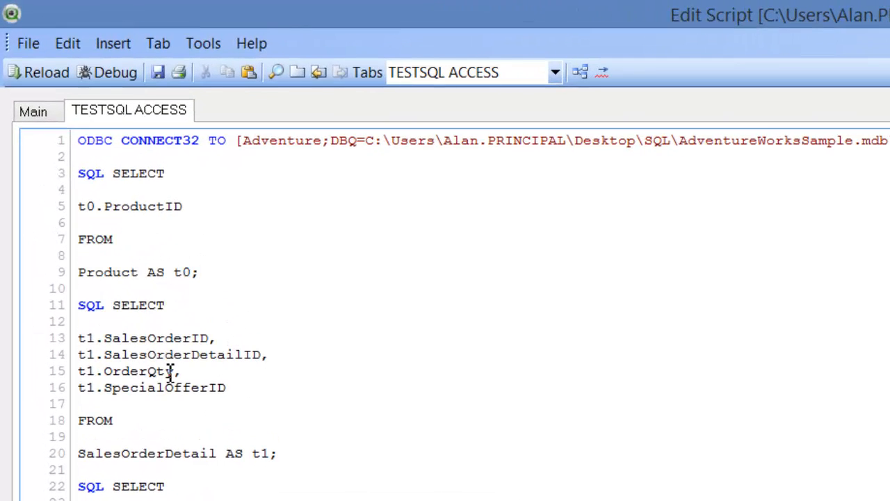
# Step: Label the query AllTables: and move the detail and header field lines into the first SELECT
pyautogui.moveTo(78, 338); pyautogui.dragTo(225, 386)
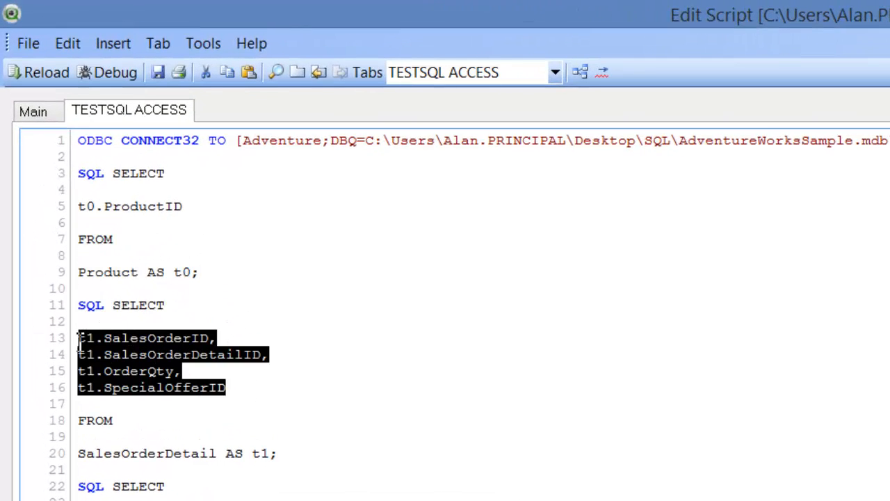
pyautogui.click(156, 420)
pyautogui.write('All')
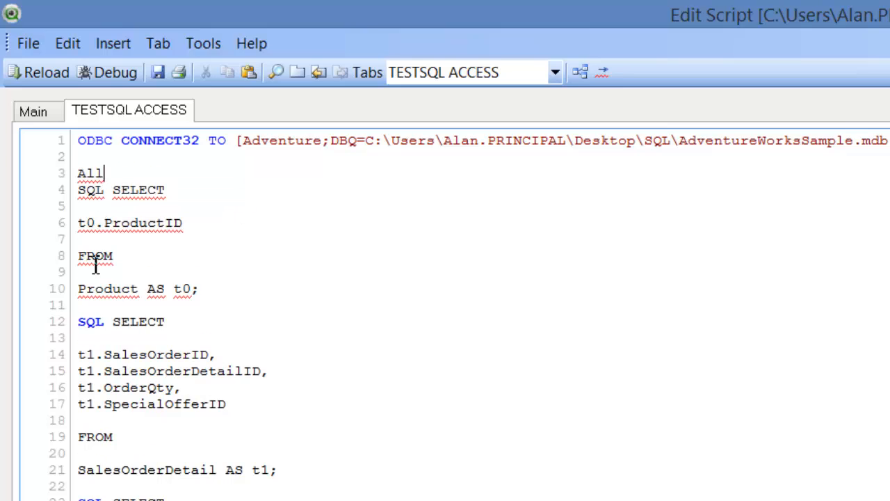
pyautogui.write('Tables:')
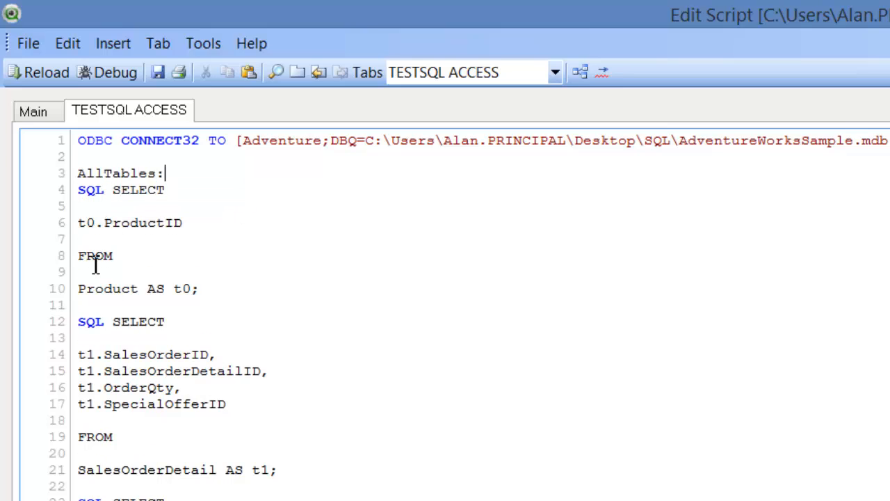
pyautogui.moveTo(134, 237)
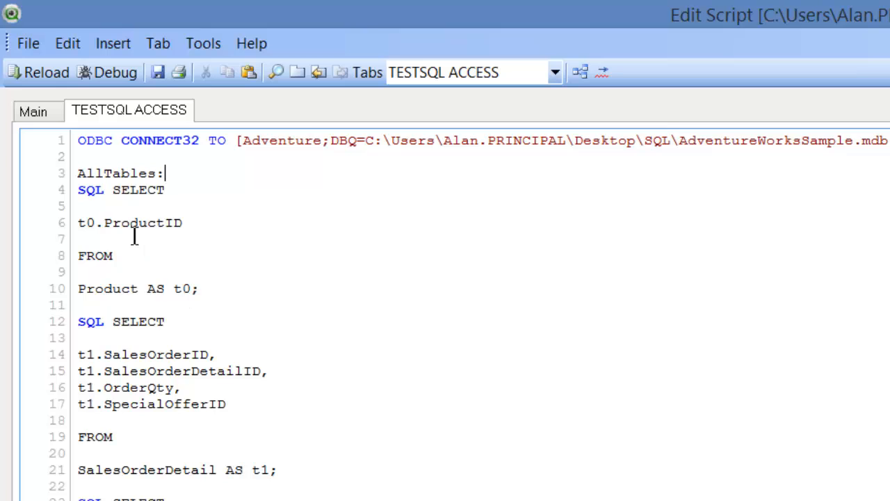
pyautogui.moveTo(78, 355); pyautogui.dragTo(225, 403)
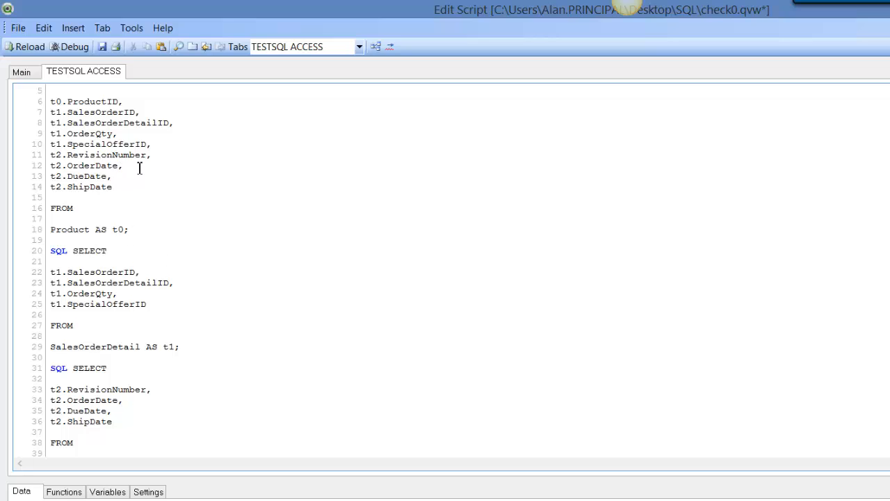
pyautogui.moveTo(100, 309)
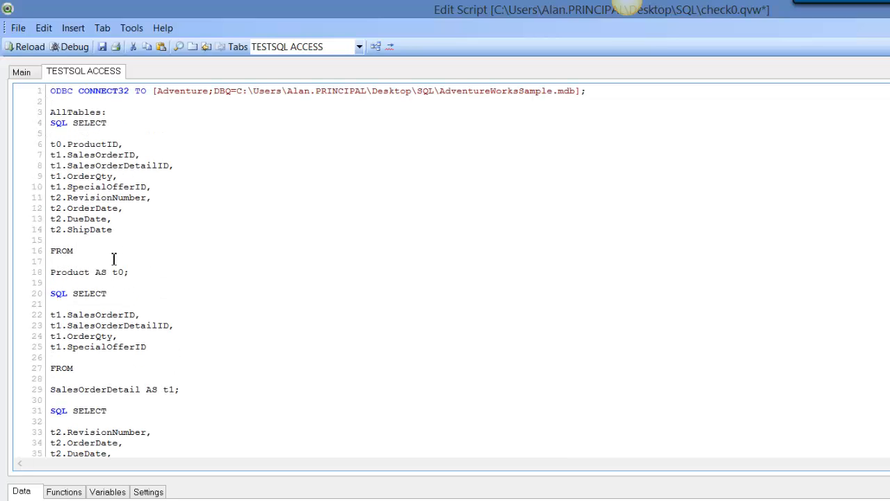
# Step: List SalesOrderDetail t1 and SalesOrderHeader t2 after Product AS t0 in the FROM clause
pyautogui.click(124, 271)
pyautogui.write(',')
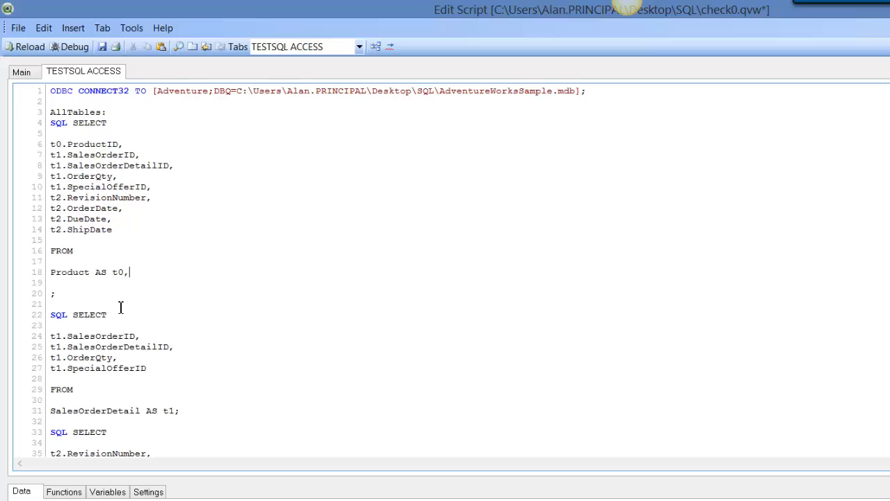
pyautogui.doubleClick(95, 410)
pyautogui.write('SalesOrderDetail AS t1')
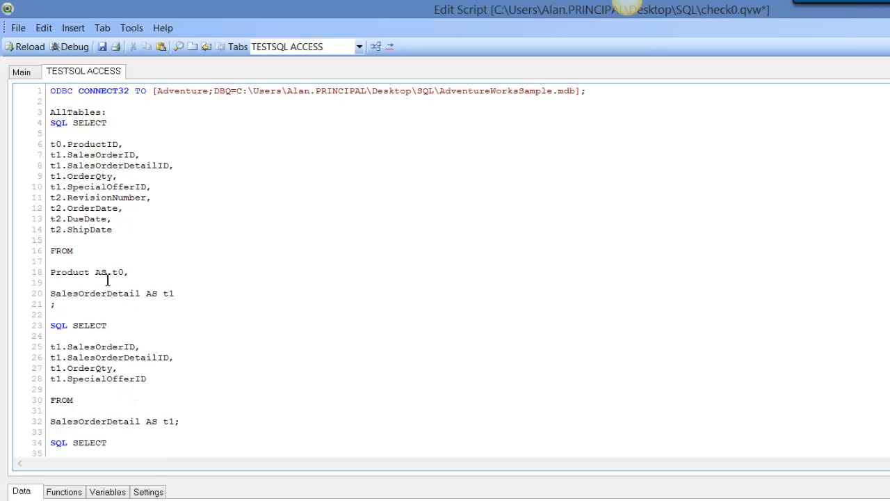
pyautogui.scroll(-3)
pyautogui.write('SalesOrderHeader AS t2')
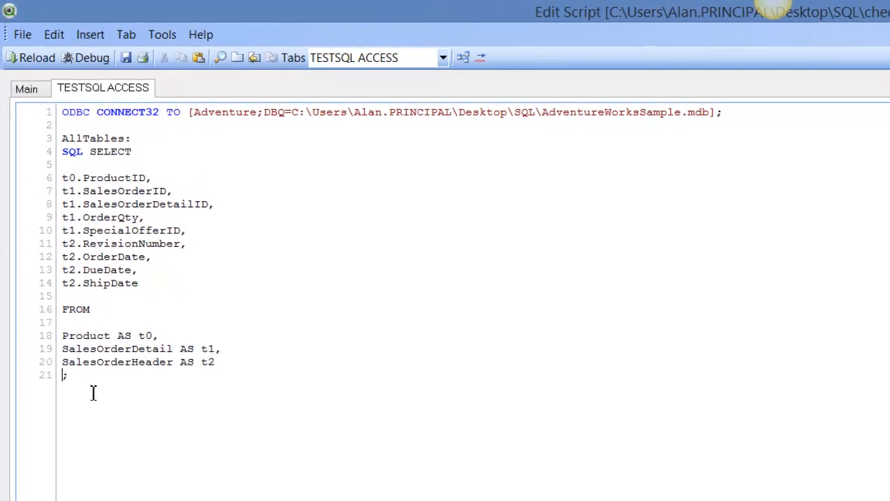
# Step: Add WHERE t0.ProductID = t1.ProductID to join Product and SalesOrderDetail
pyautogui.press('enter')
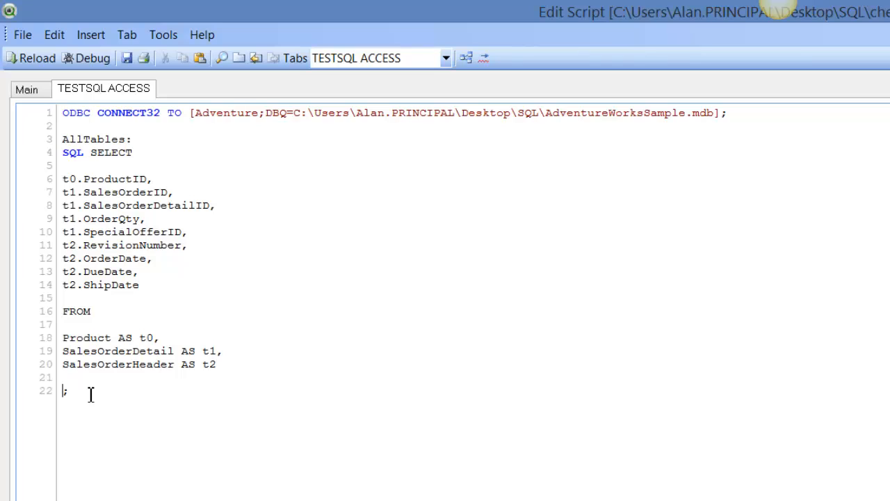
pyautogui.write('WHERE')
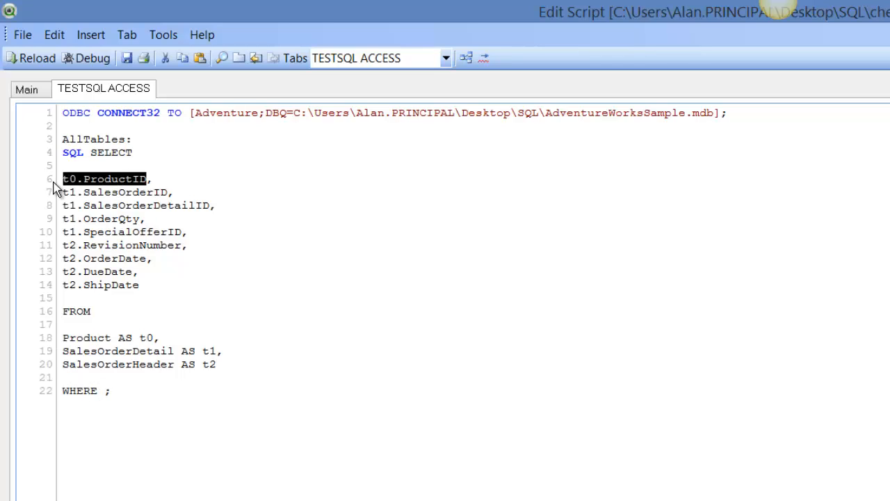
pyautogui.click(106, 389)
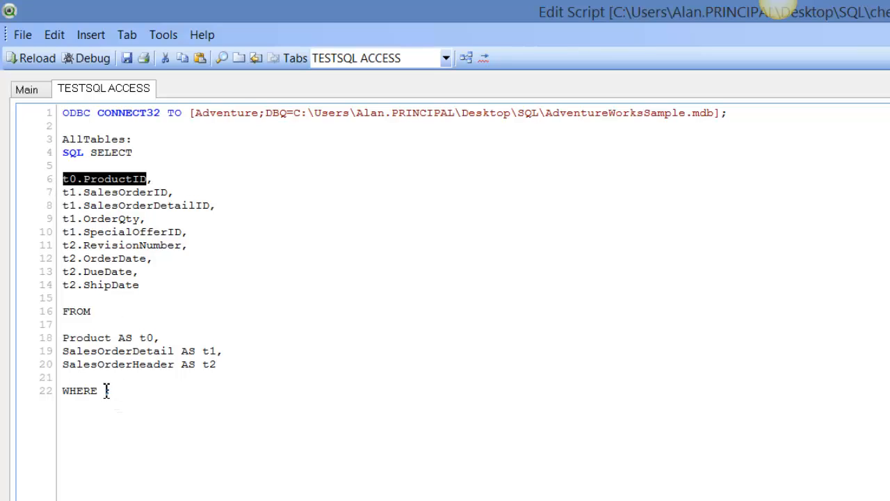
pyautogui.write('t0.ProductID = ;')
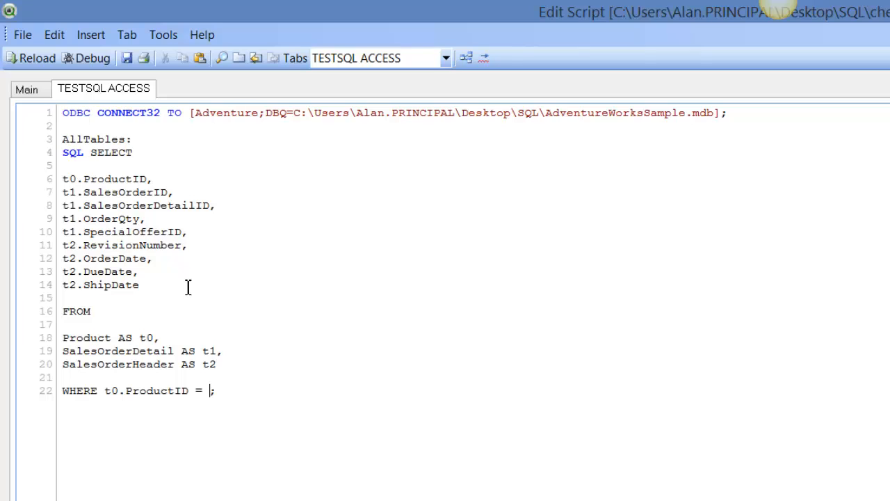
pyautogui.write('t0.ProductID')
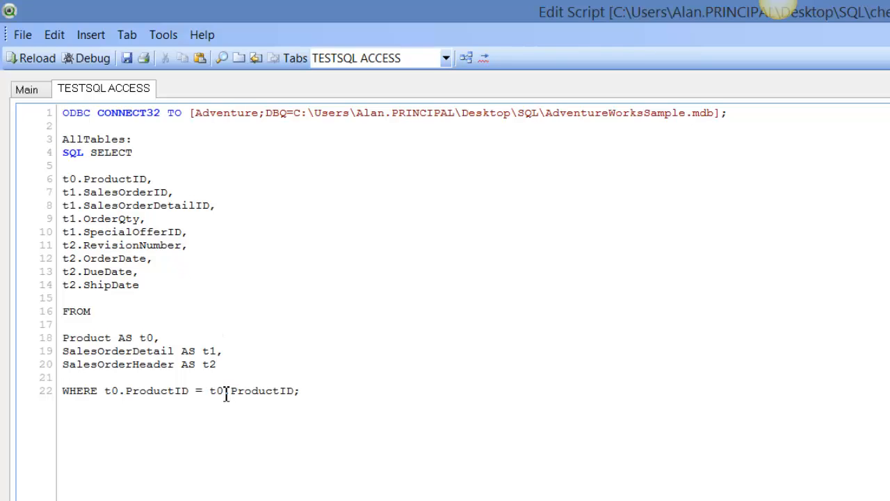
pyautogui.write('1')
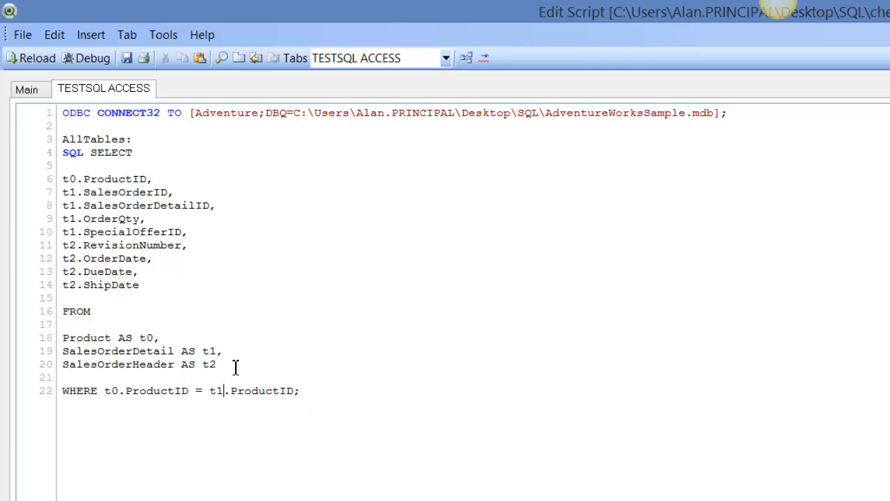
pyautogui.moveTo(290, 449)
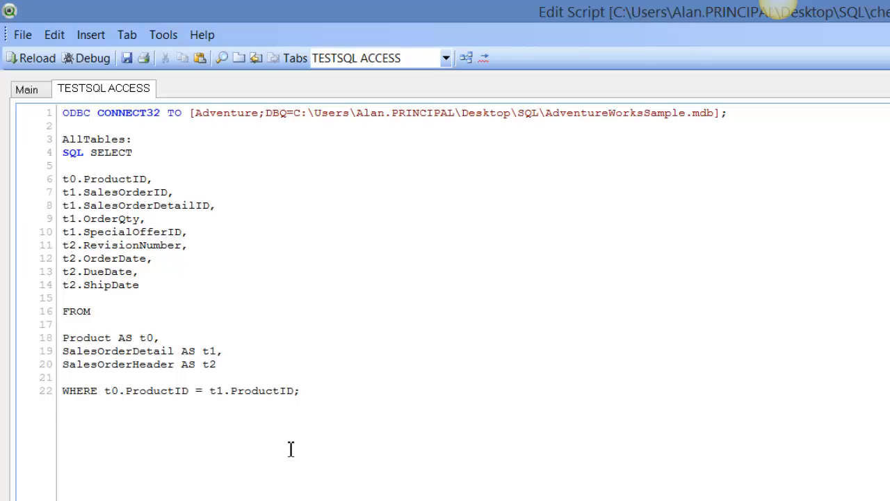
# Step: Add AND t1.SalesOrderID = t2.SalesOrderID to join the header table
pyautogui.write('AND')
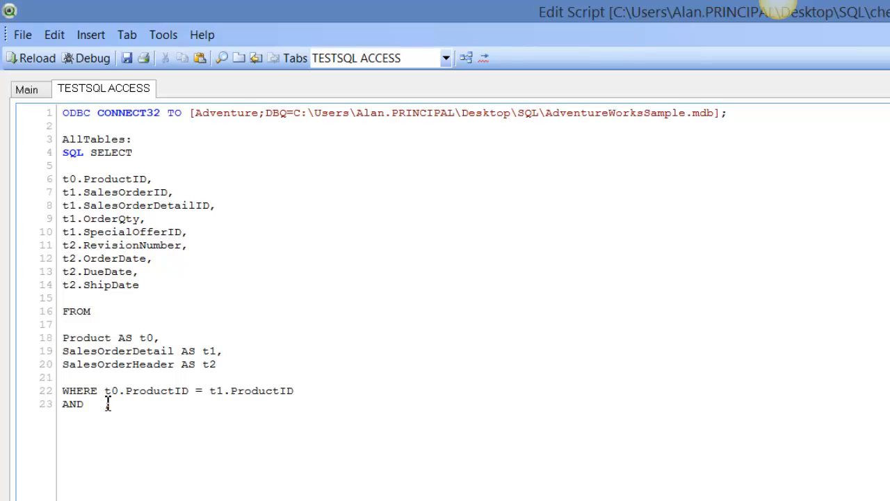
pyautogui.write('t1.SalesOrderID;')
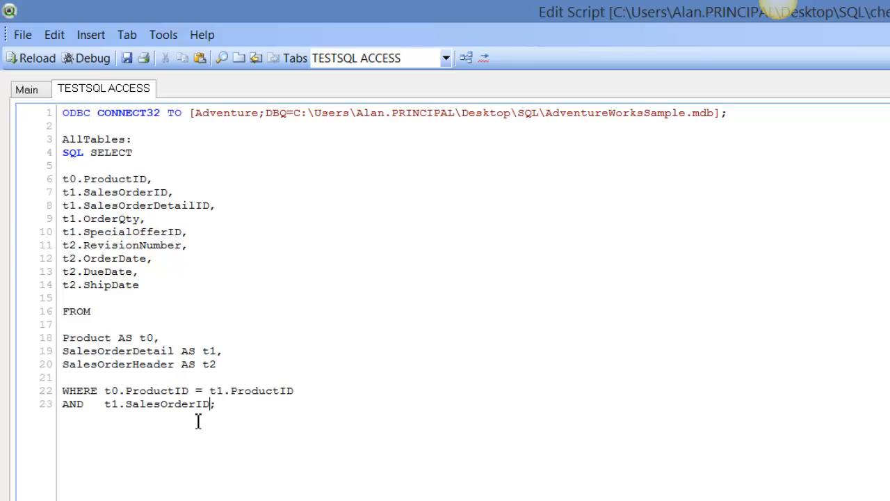
pyautogui.write('=')
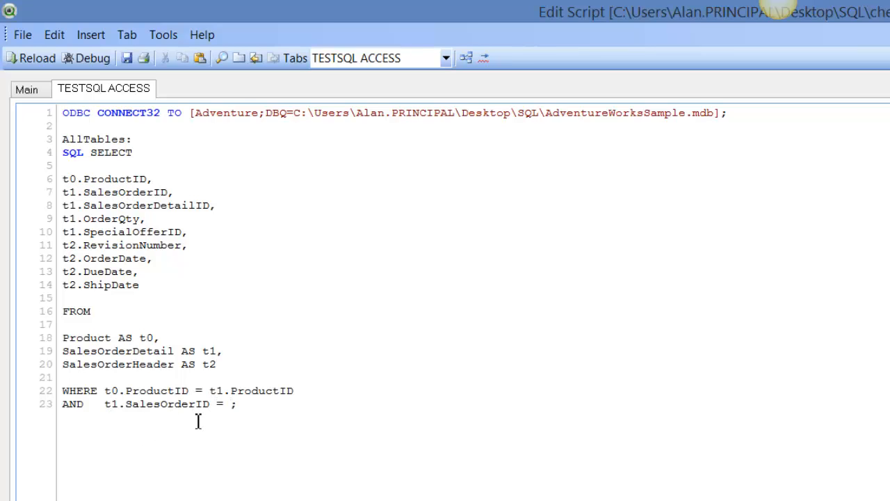
pyautogui.write('t1.SalesOrderID')
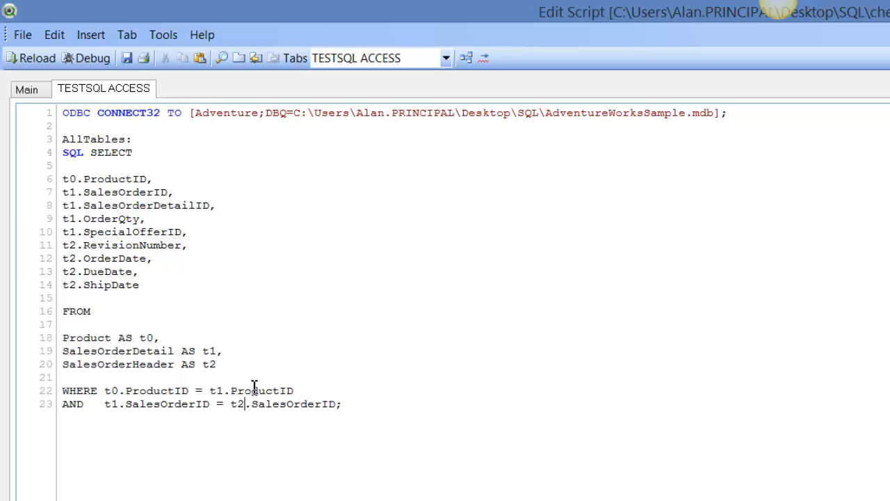
pyautogui.moveTo(206, 403)
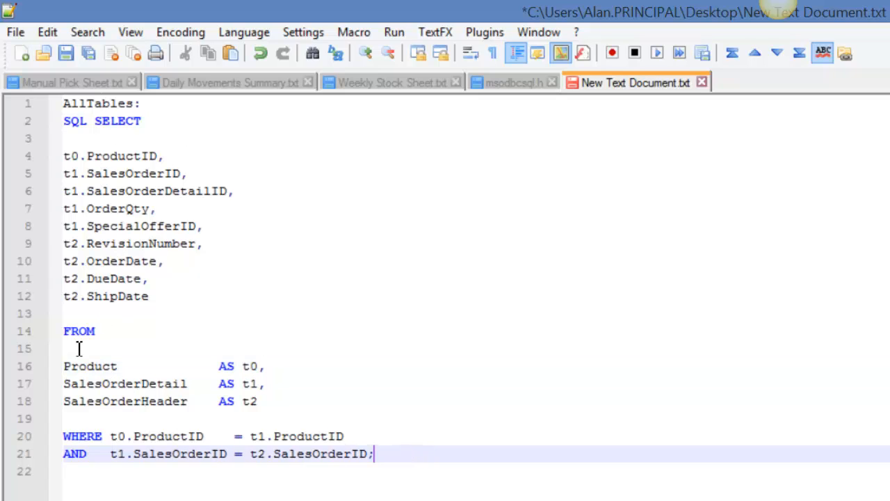
pyautogui.moveTo(311, 454)
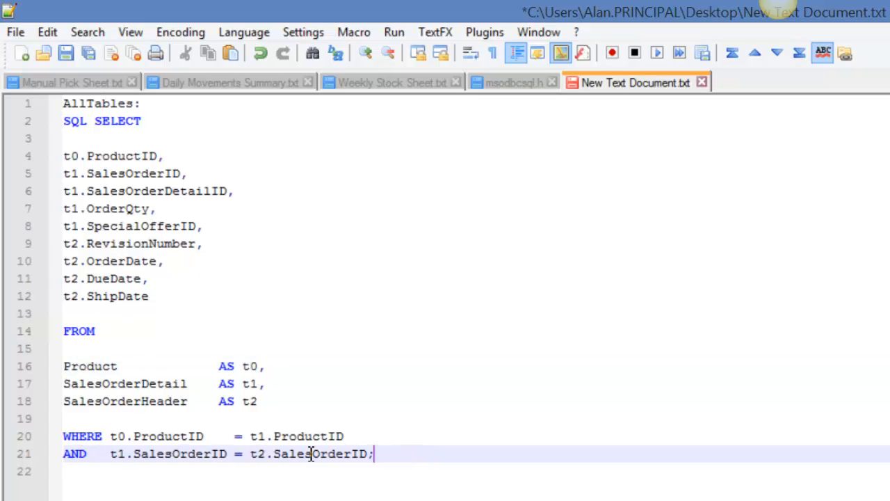
pyautogui.moveTo(147, 334)
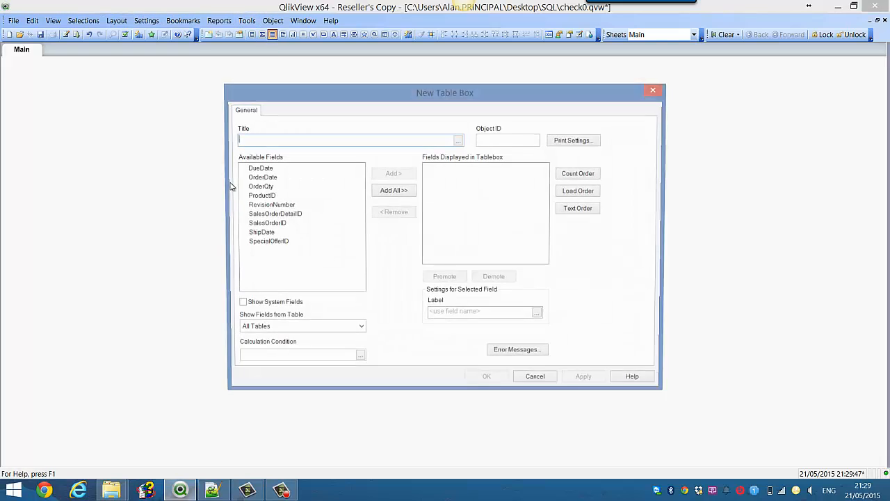
# Step: Create a table box on the Main sheet containing all available fields
pyautogui.click(392, 189)
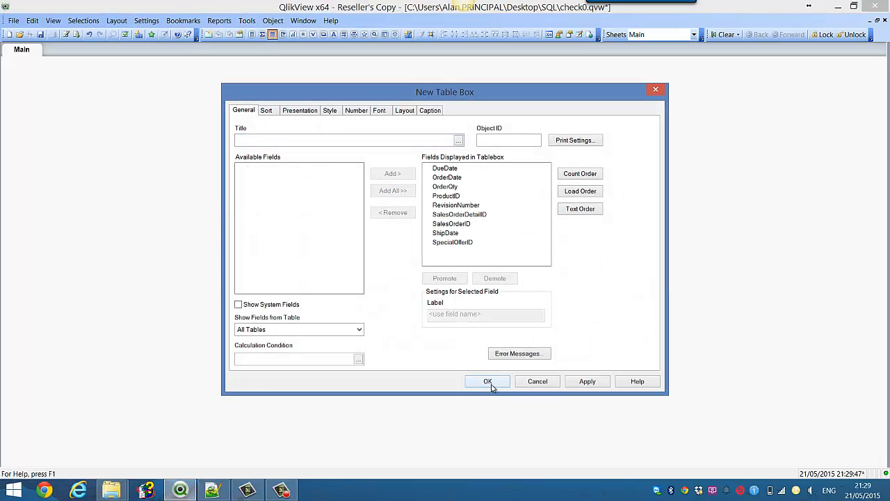
pyautogui.click(487, 381)
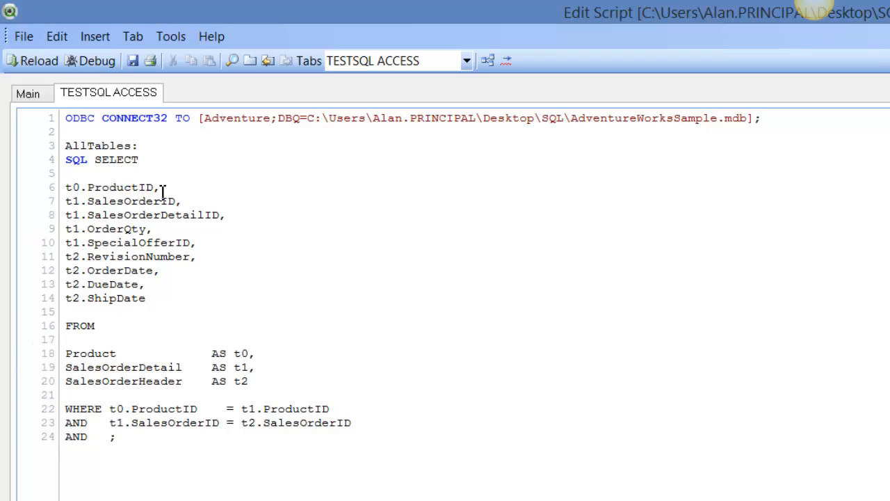
# Step: Add the condition AND t0.ProductID >= 750 to the WHERE clause
pyautogui.doubleClick(112, 187)
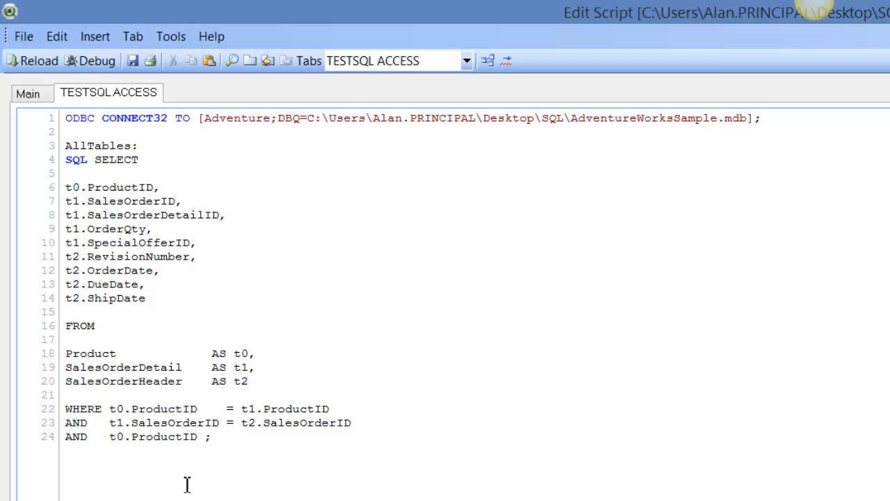
pyautogui.write('>=')
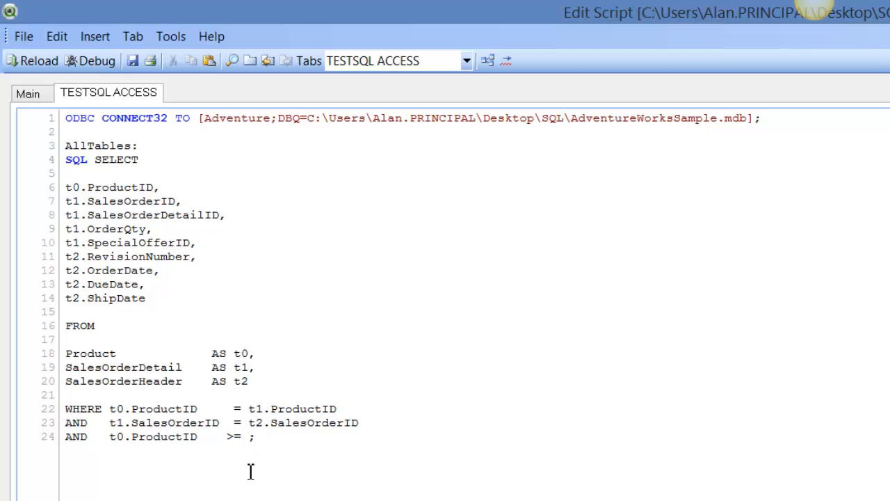
pyautogui.write('750')
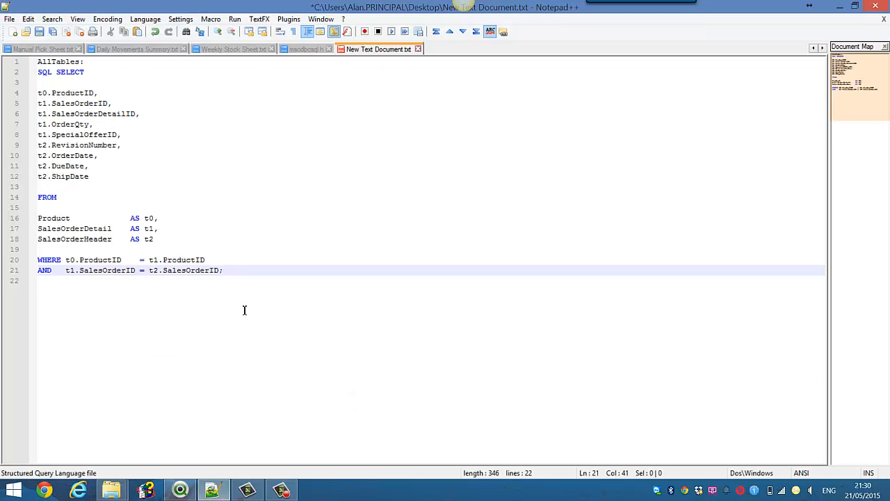
# Step: Type AND t0.ProductID >= 750; after the join conditions in the Notepad++ copy
pyautogui.write('AND\tt0.ProductID\t>= 750;')
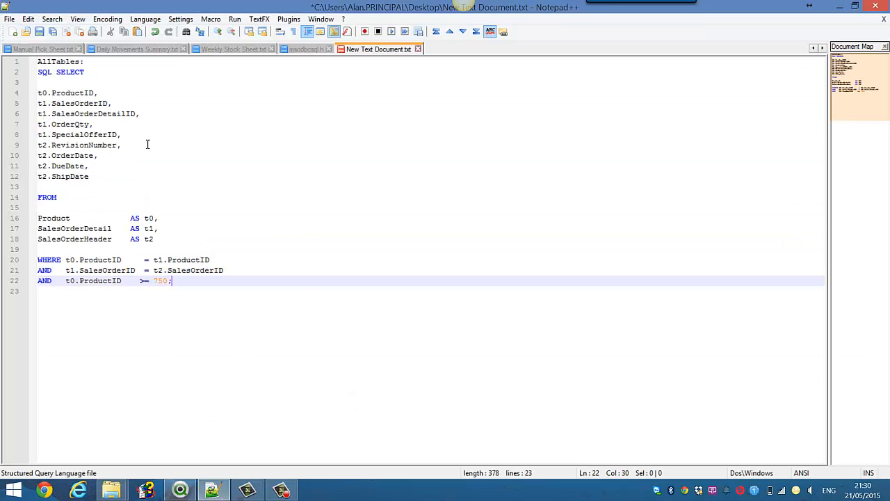
pyautogui.moveTo(269, 272)
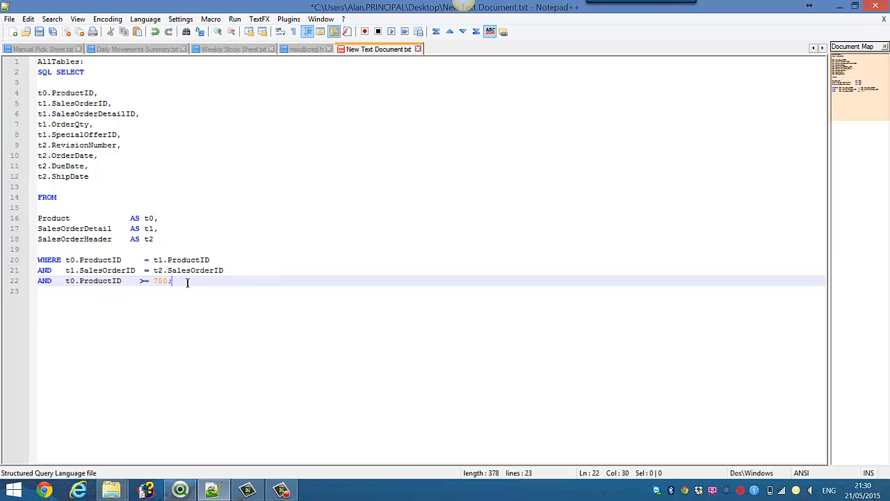
pyautogui.moveTo(233, 345)
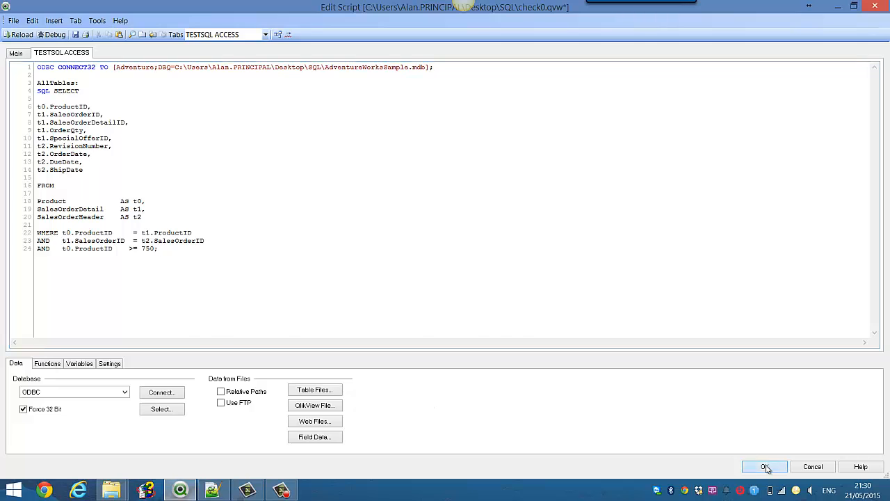
# Step: Reload data with the AND t0.ProductID >= 750 condition and return to the filter line in the script
pyautogui.click(764, 466)
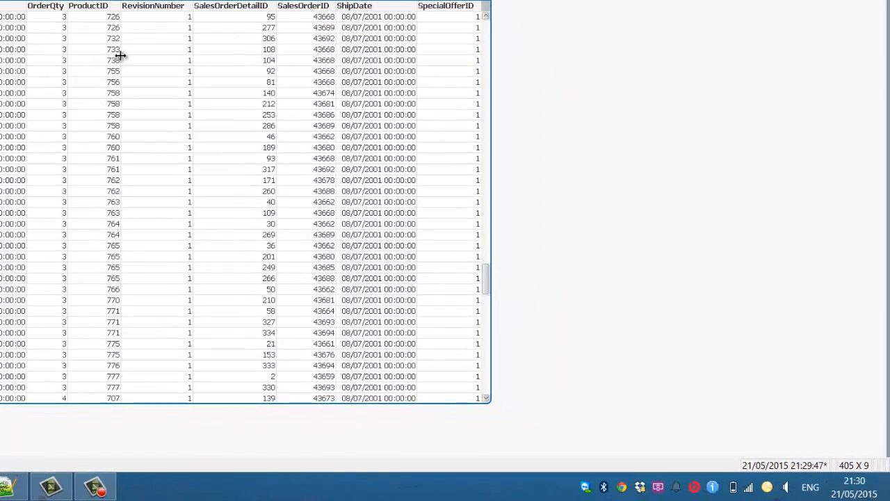
pyautogui.moveTo(117, 75)
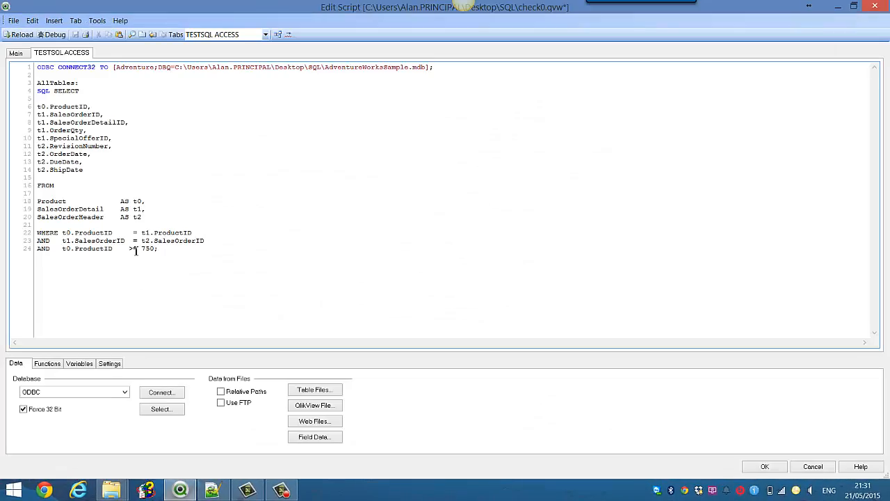
pyautogui.write('=')
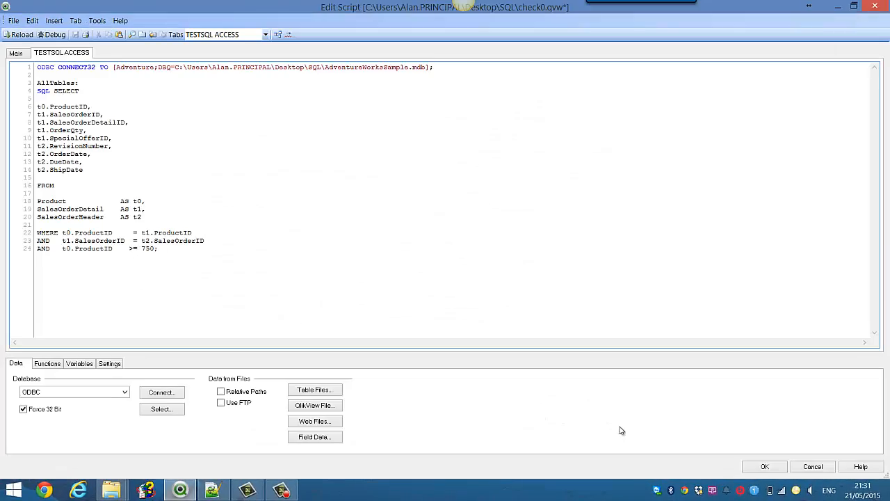
pyautogui.click(765, 466)
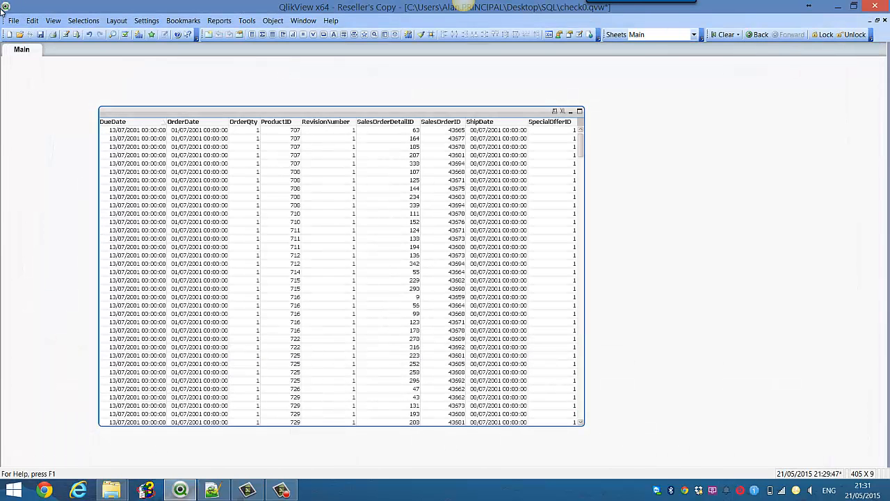
pyautogui.moveTo(75, 35)
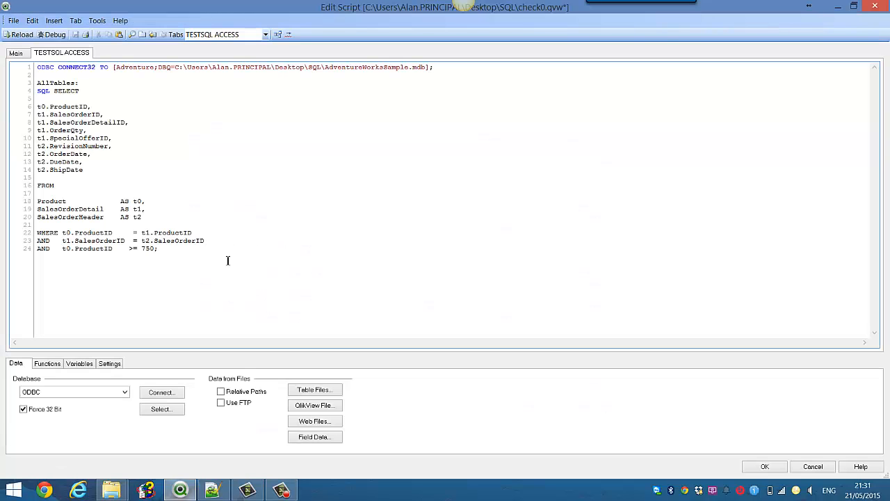
pyautogui.click(158, 247)
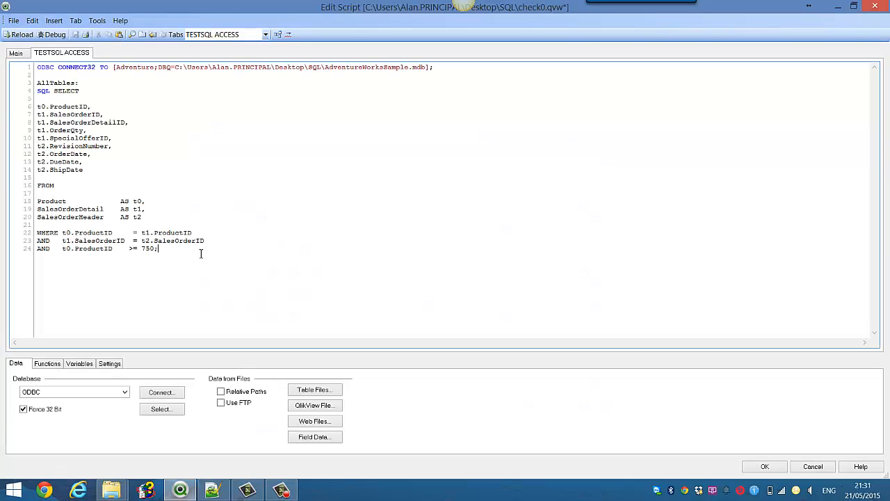